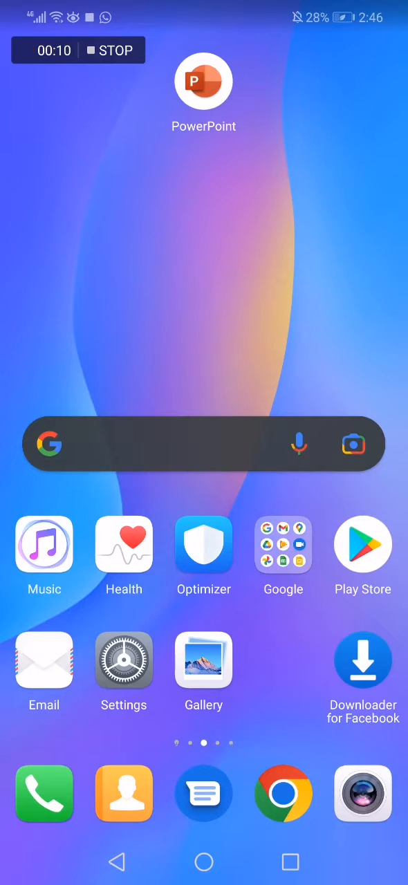
# Launch PowerPoint, open 'test', and share the full document as a presentation file
pyautogui.click(204, 81)
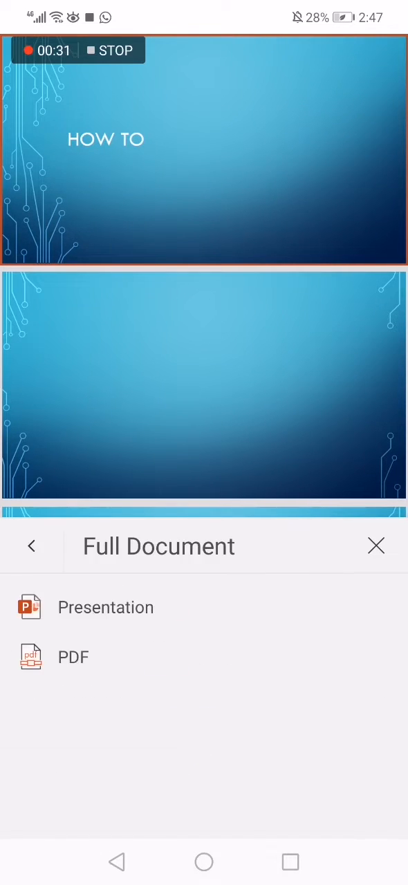
pyautogui.click(105, 607)
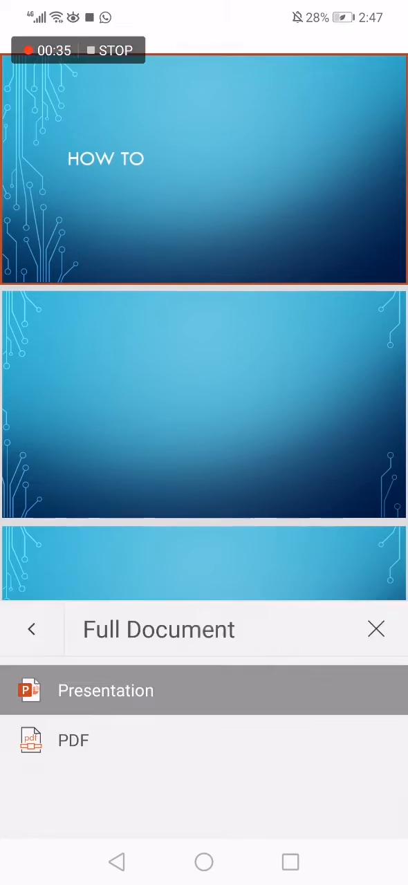
pyautogui.click(105, 690)
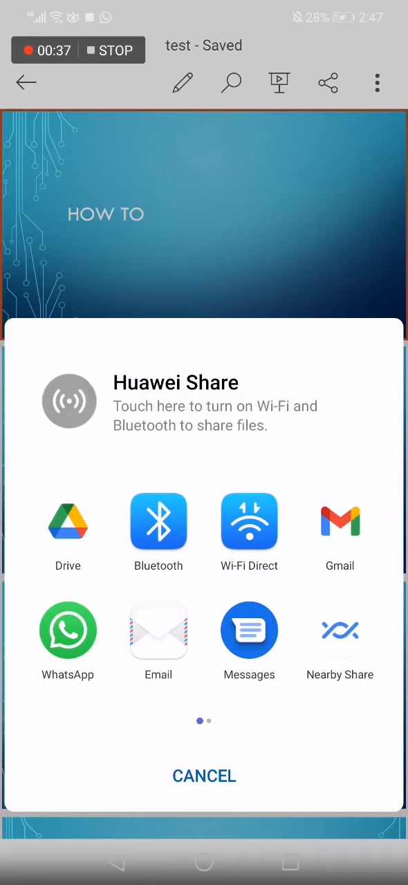
pyautogui.click(68, 629)
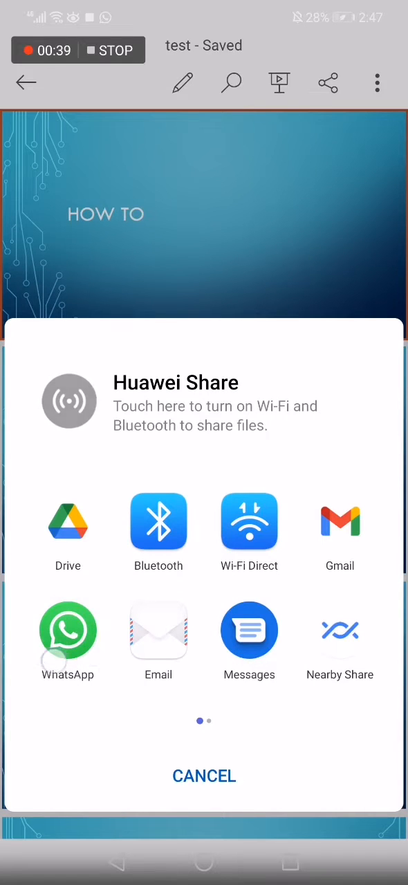
pyautogui.hscroll(-3)
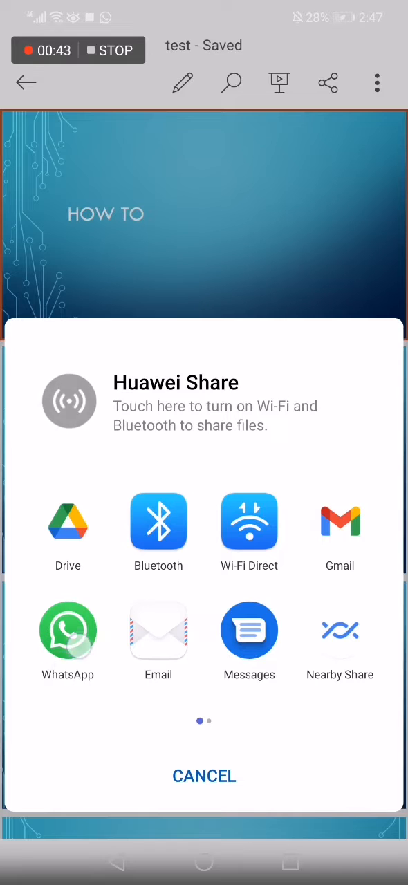
pyautogui.click(67, 630)
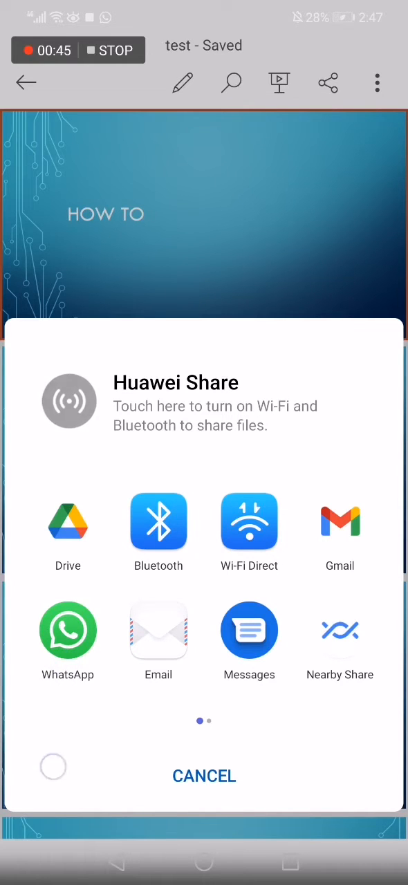
pyautogui.hscroll(-3)
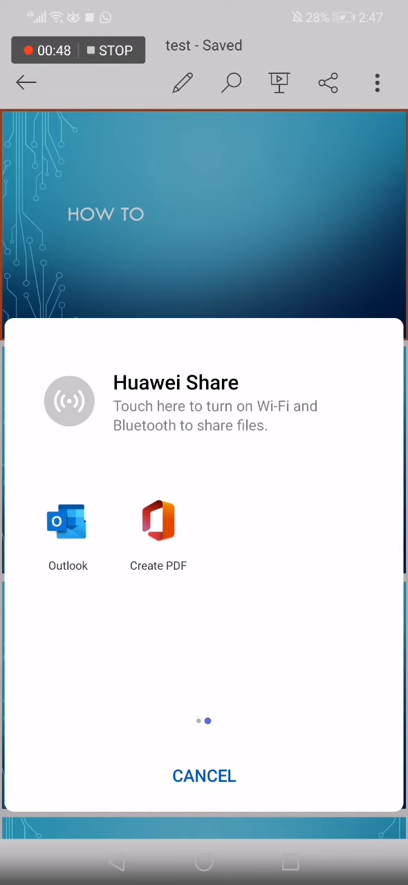